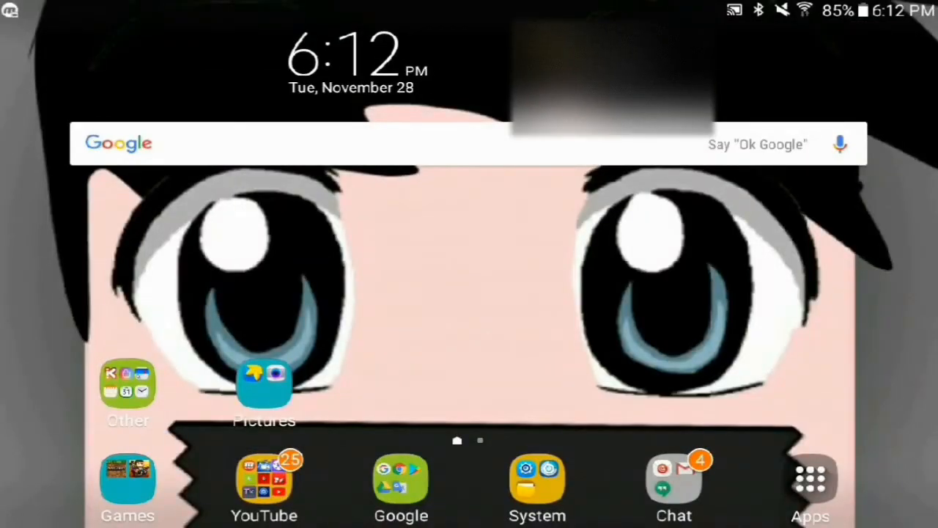
Step: Launch PowerDirector from the Android home screen
click(264, 481)
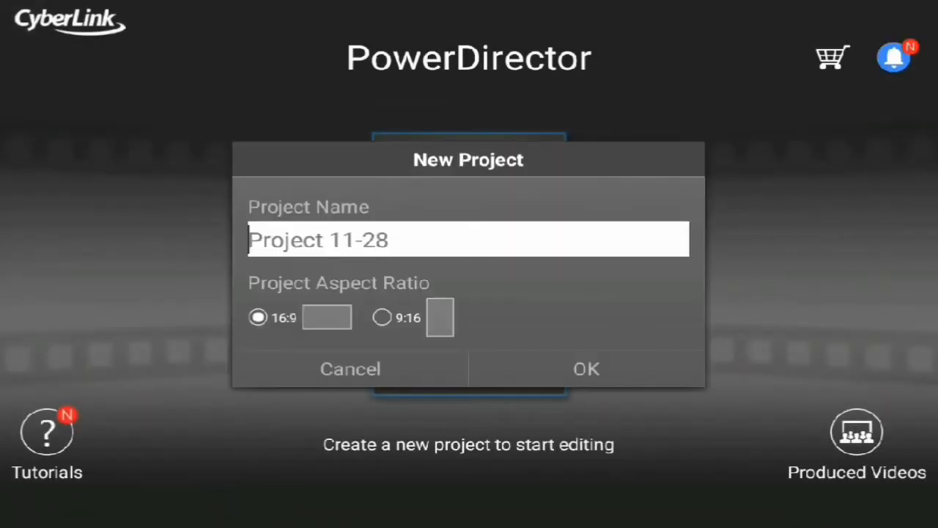
Step: Create the default new project and drag the Mobizen Minecraft clip to the start of the timeline
click(586, 368)
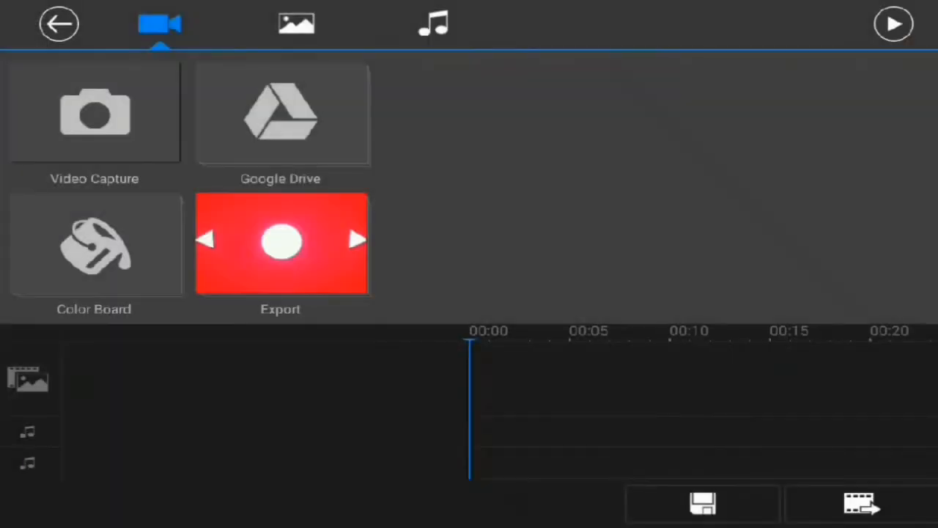
click(94, 114)
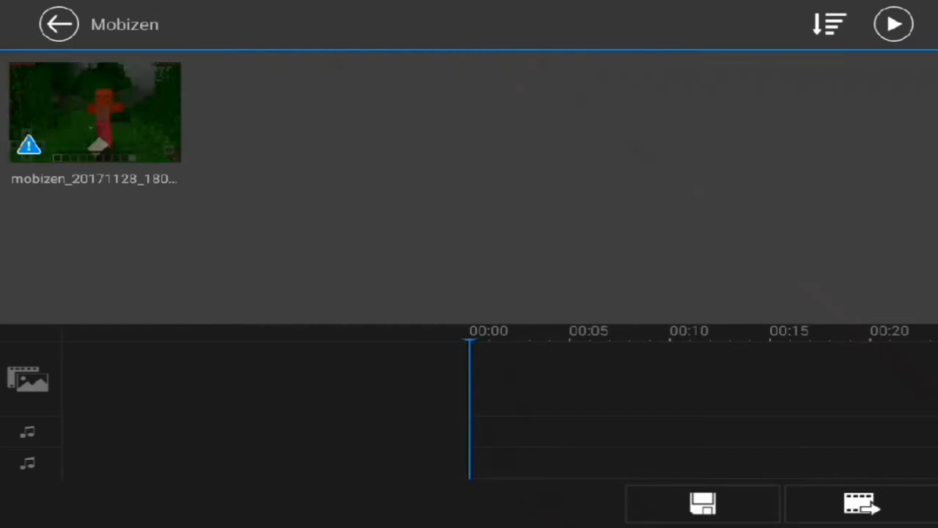
drag(93, 111, 531, 341)
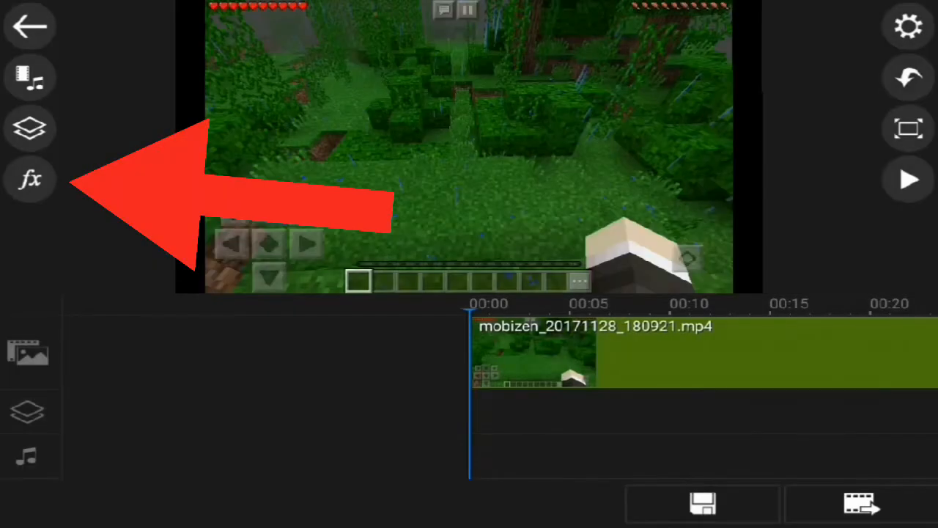
Step: Apply the Zoom In video effect to the Minecraft clip and bring up its settings
click(30, 179)
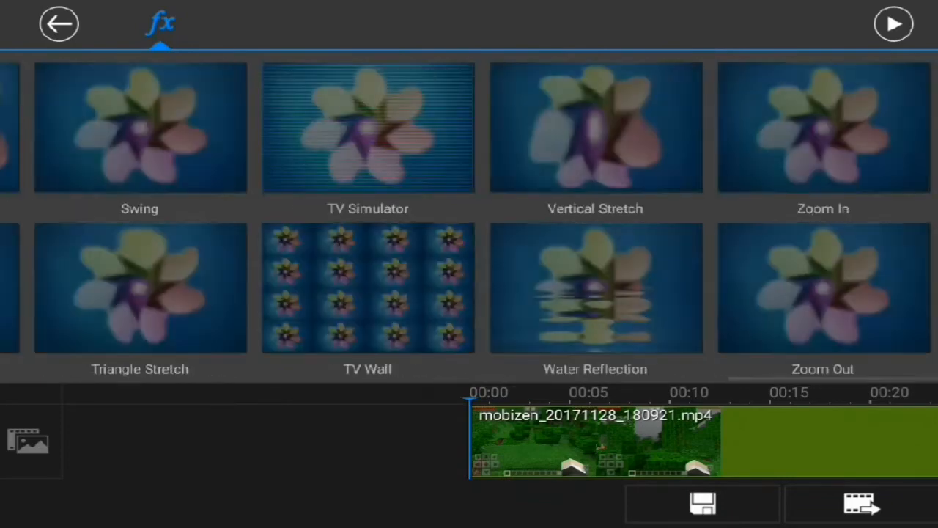
click(824, 128)
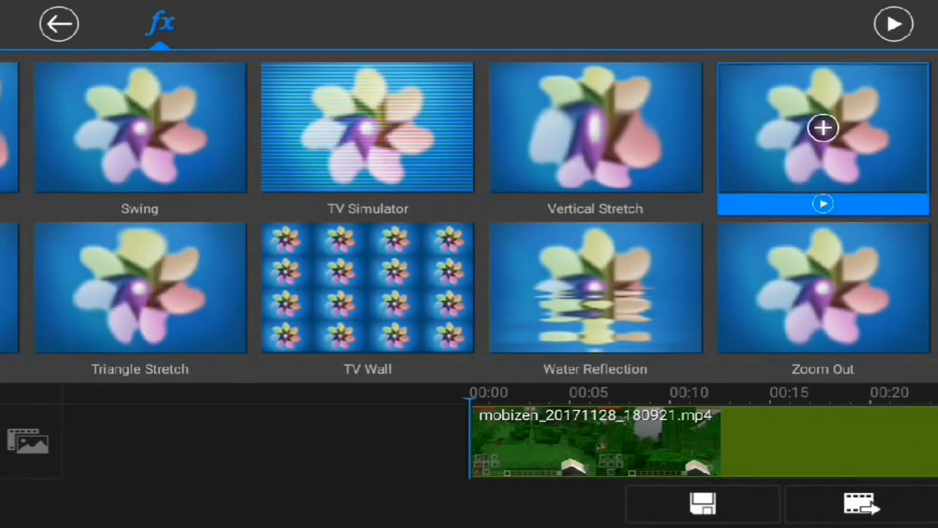
click(822, 129)
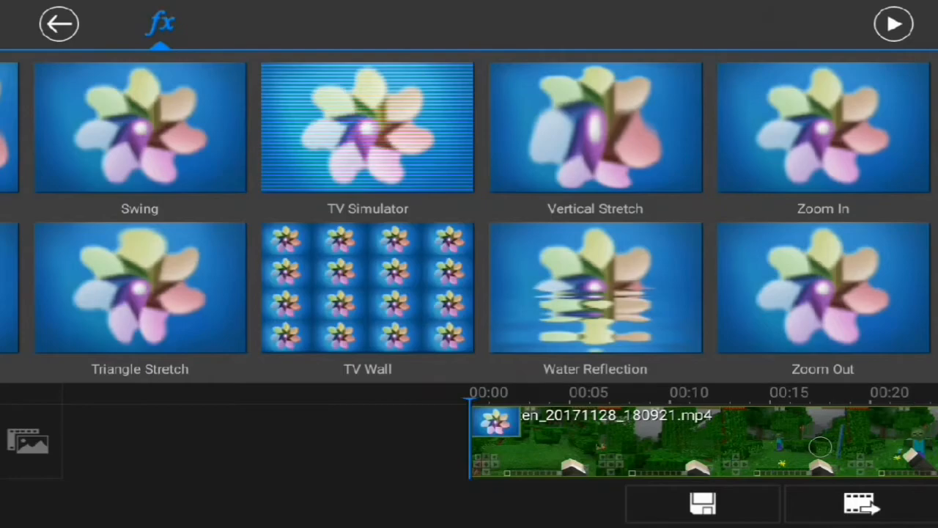
click(59, 23)
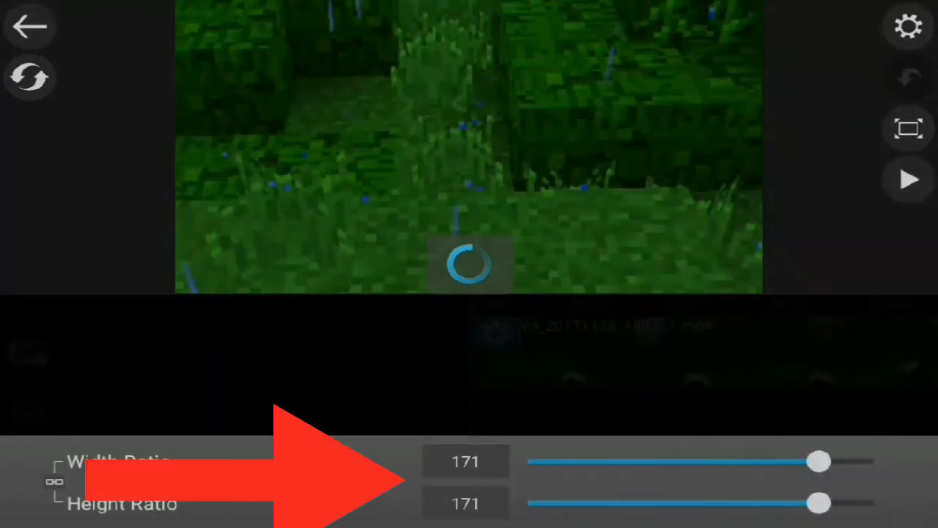
Step: Drop height ratio to 0, unlink the ratios, and set width ratio to exactly 24
drag(818, 460, 586, 460)
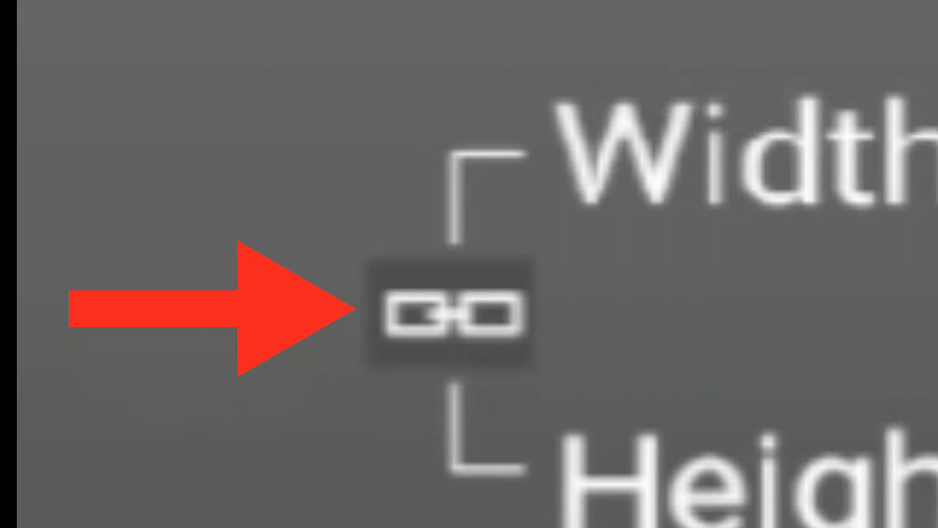
click(448, 311)
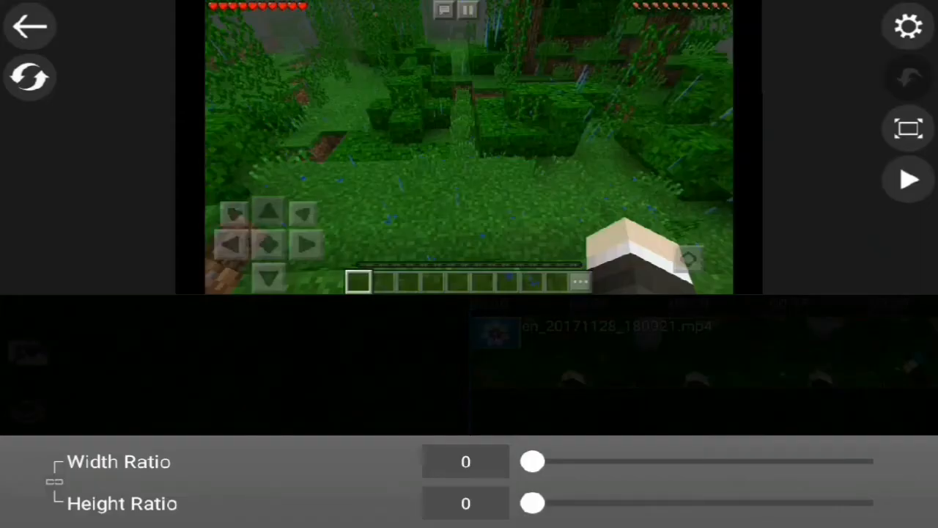
drag(534, 460, 768, 460)
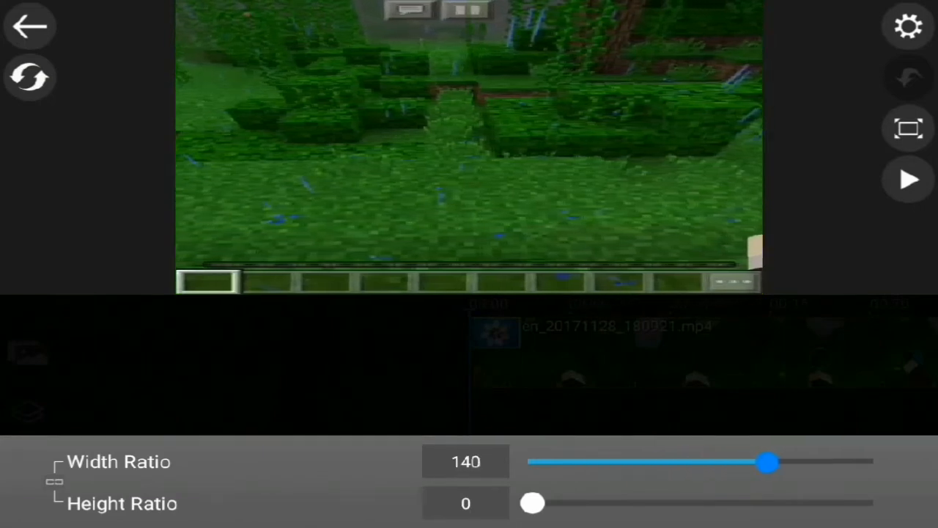
drag(769, 462, 632, 462)
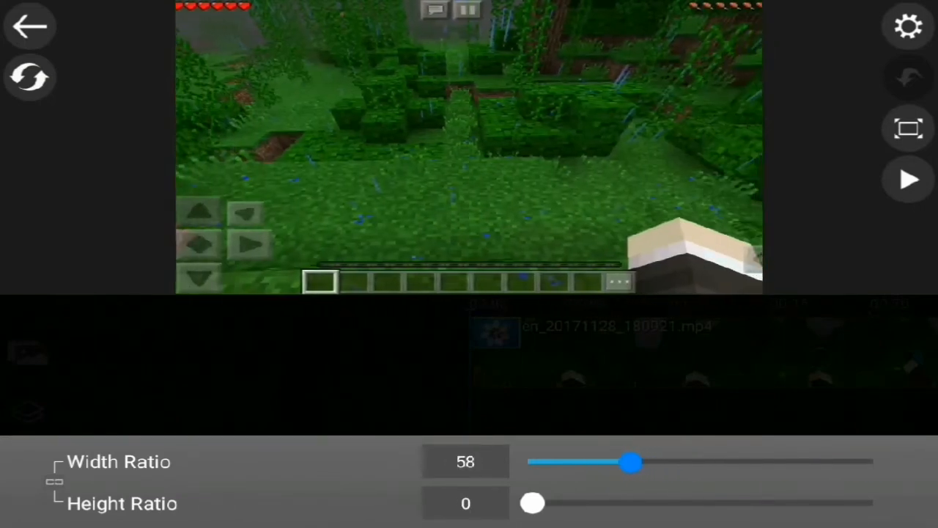
drag(632, 463, 572, 464)
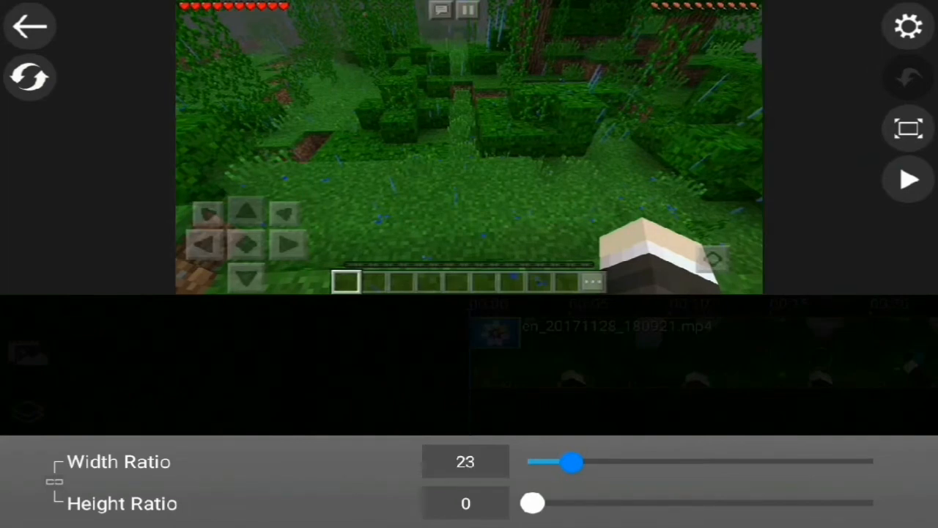
drag(574, 461, 570, 462)
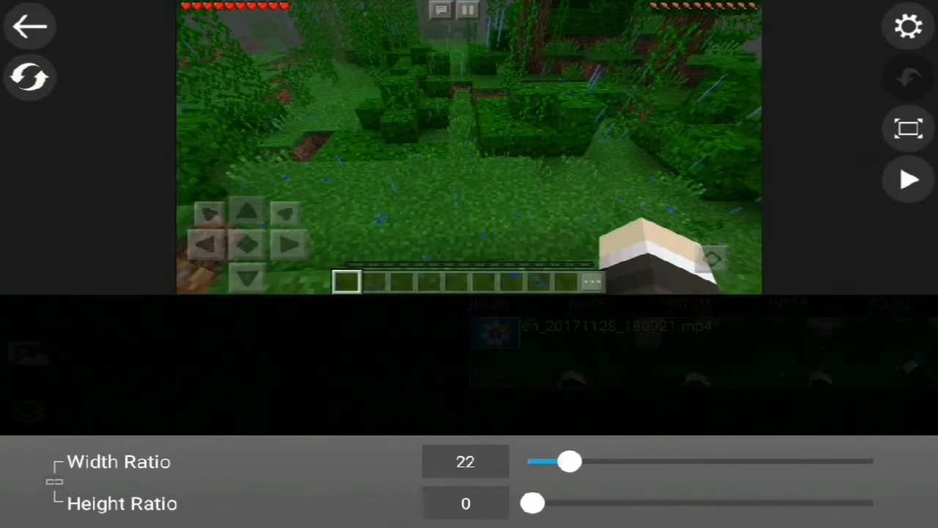
click(465, 460)
text(24)
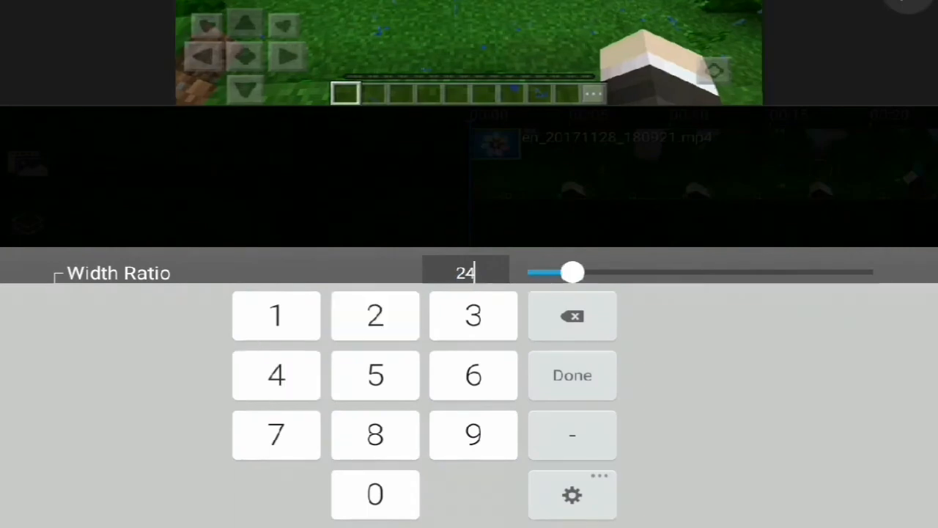
click(572, 375)
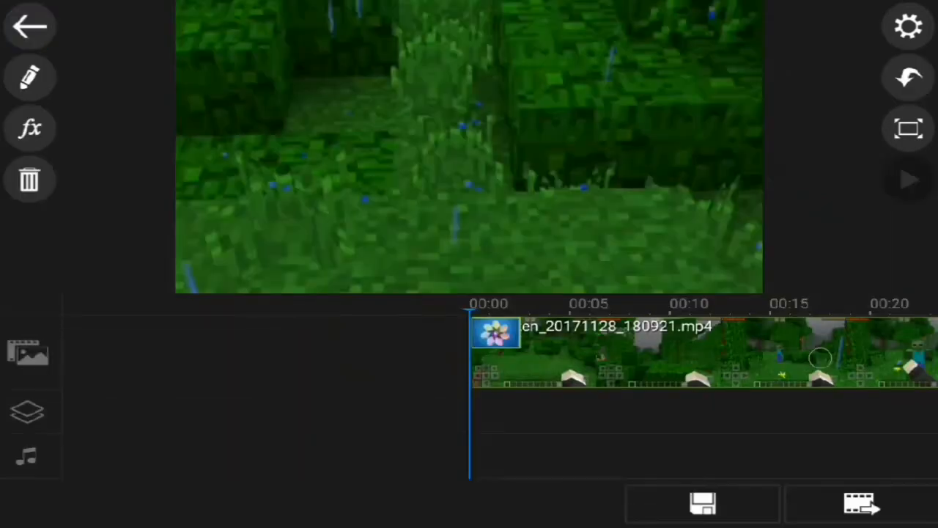
Step: Play back the clip to check it fills the frame without side black bars
click(908, 179)
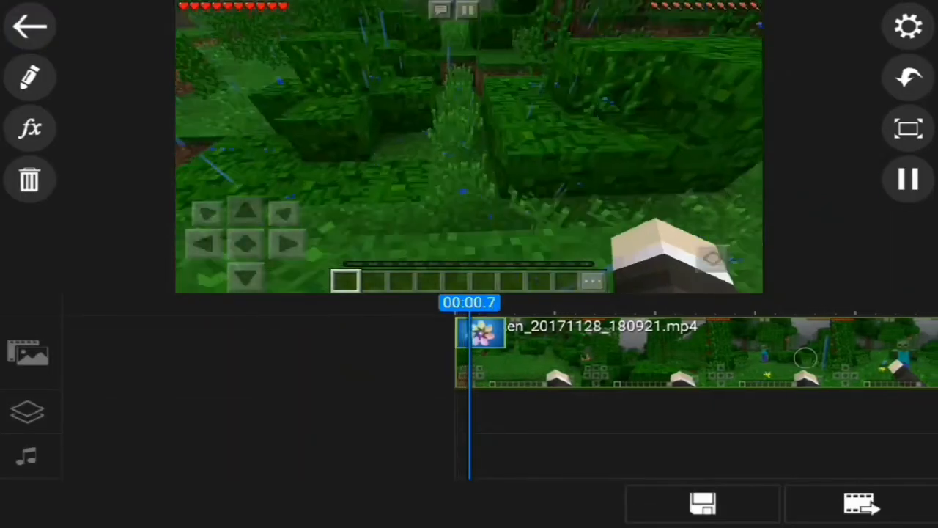